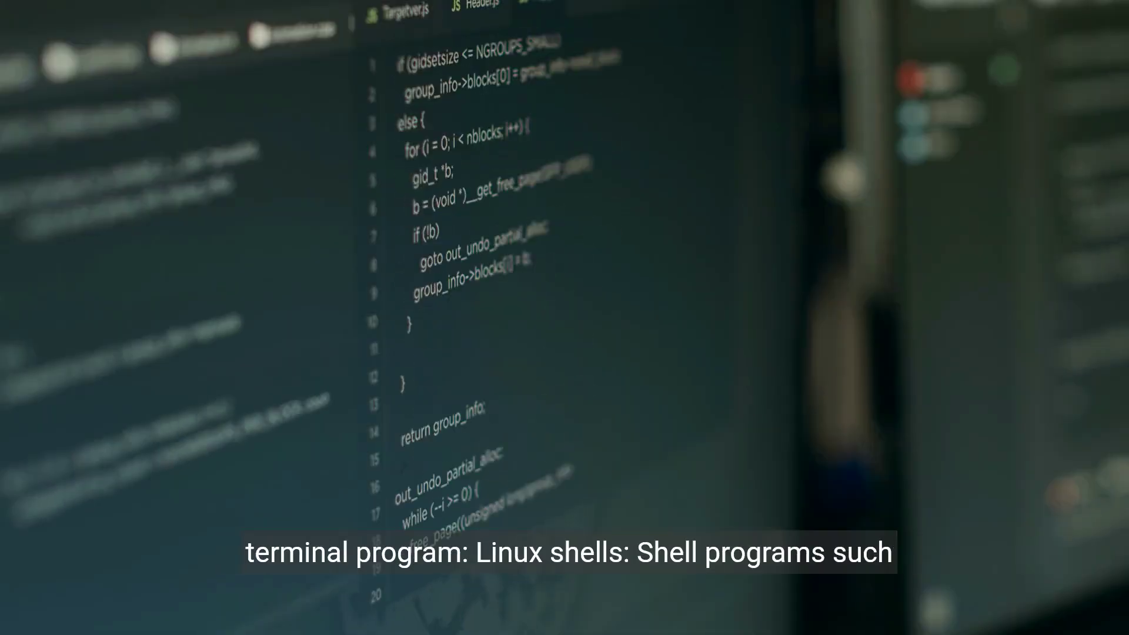
scroll(down, 3)
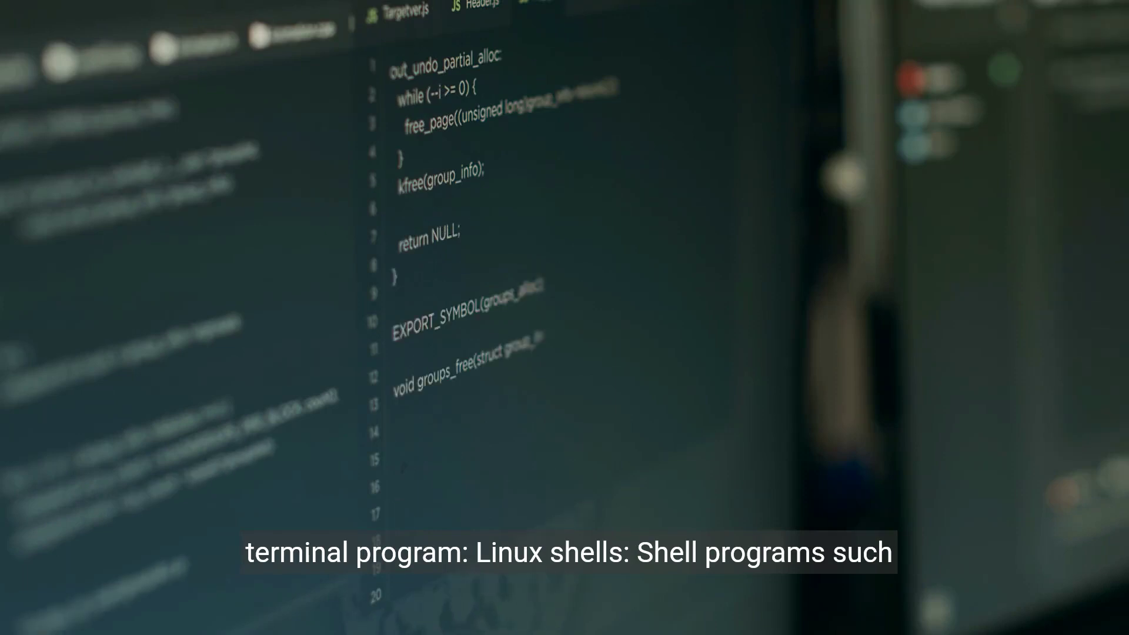